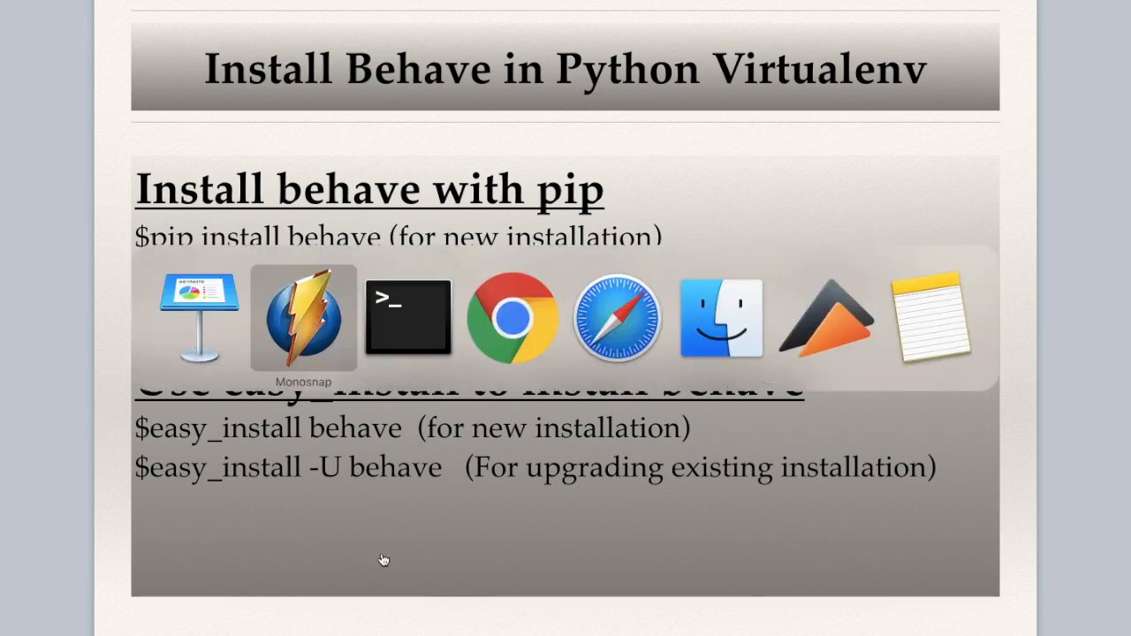
Switch from the Keynote slide to the Terminal window in /PythonVirtualEnv.
{"action": "left_click", "coordinate": [407, 318]}
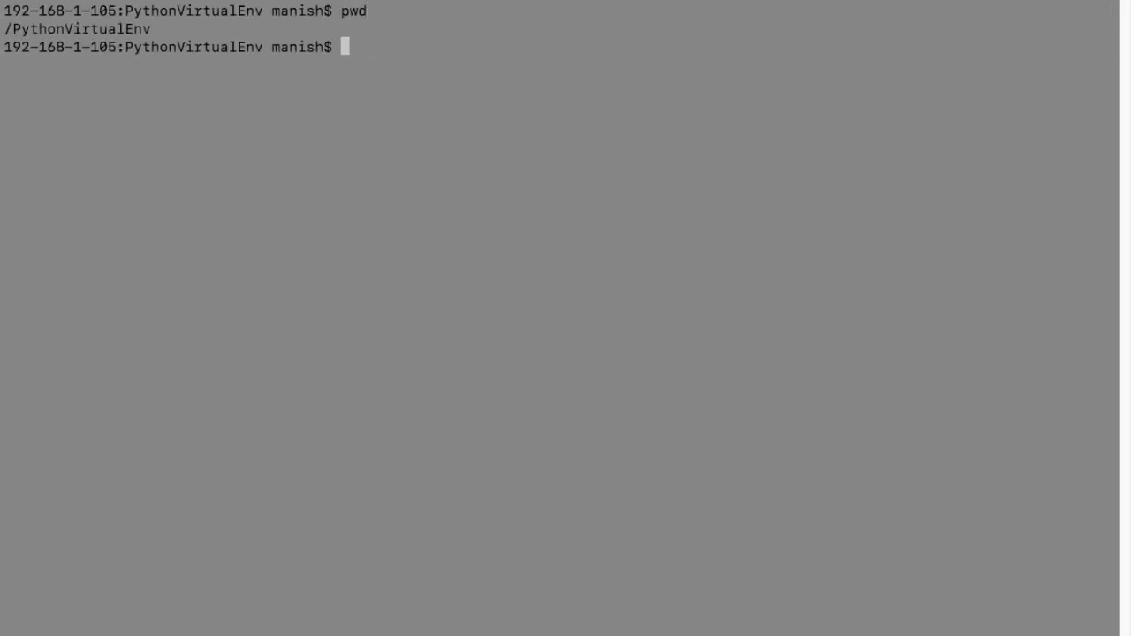
List the PythonVirtualEnv folder, revealing RCVProject and RCVProject27, and begin the next command.
{"action": "type", "text": "ls"}
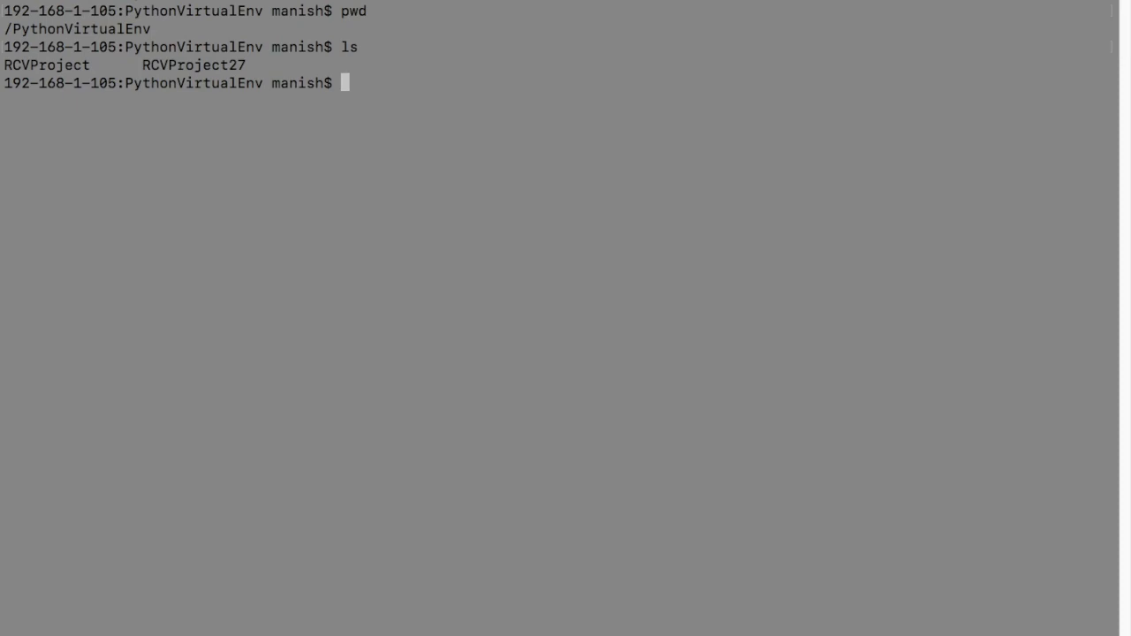
{"action": "type", "text": "su"}
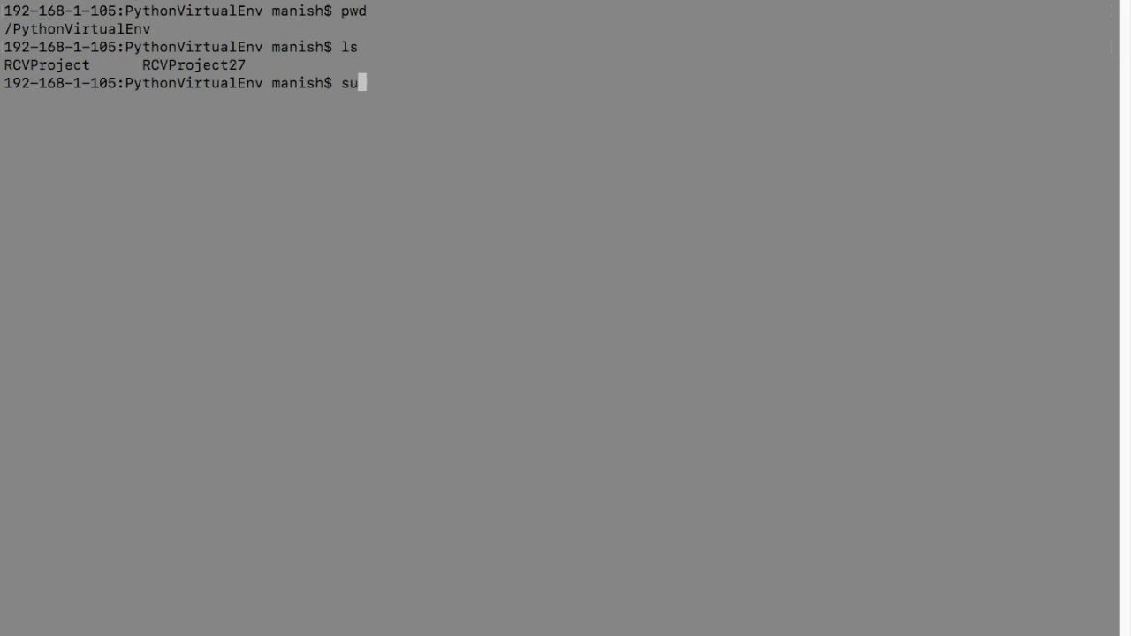
Correct the typo and run source RCVProject/bin/activate to activate the RCVProject virtualenv.
{"action": "type", "text": "rce"}
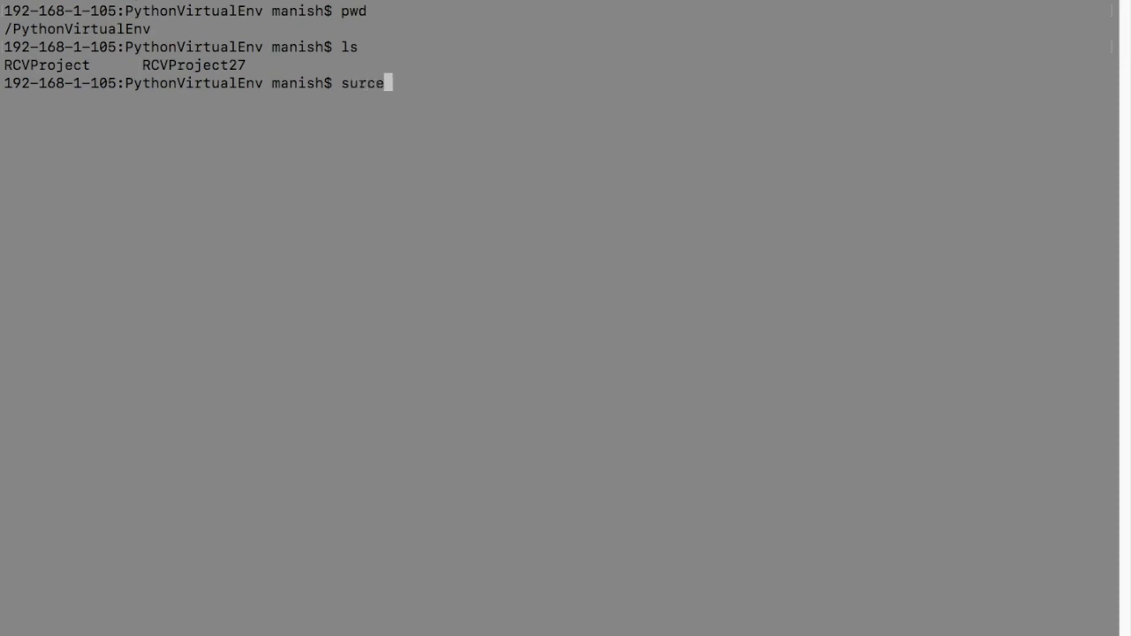
{"action": "key", "text": "BackSpace"}
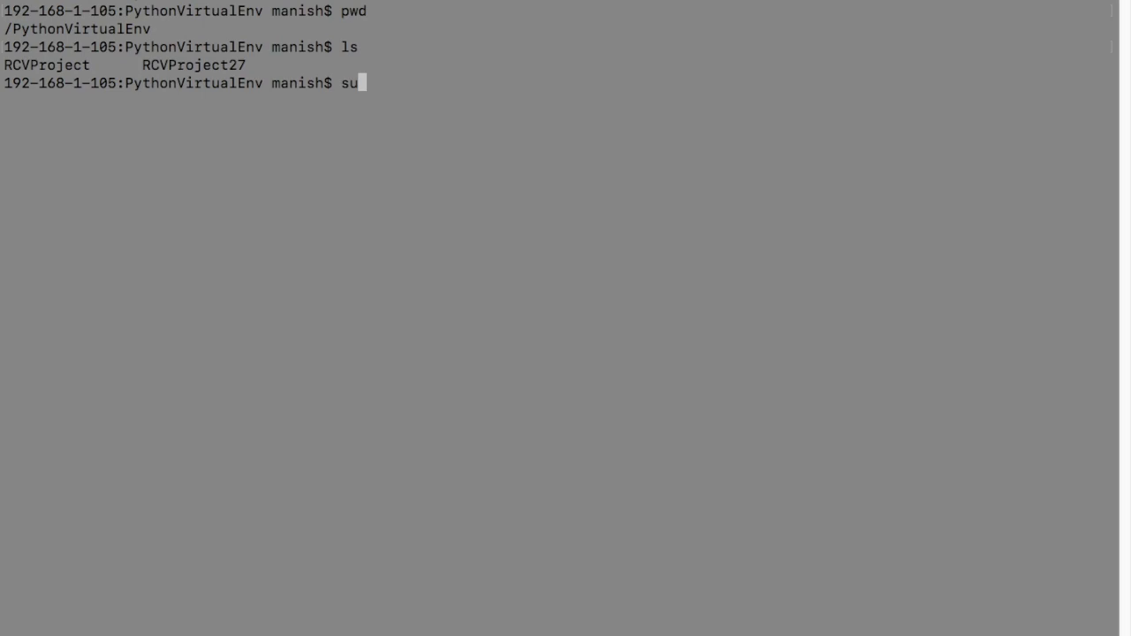
{"action": "key", "text": "Backspace"}
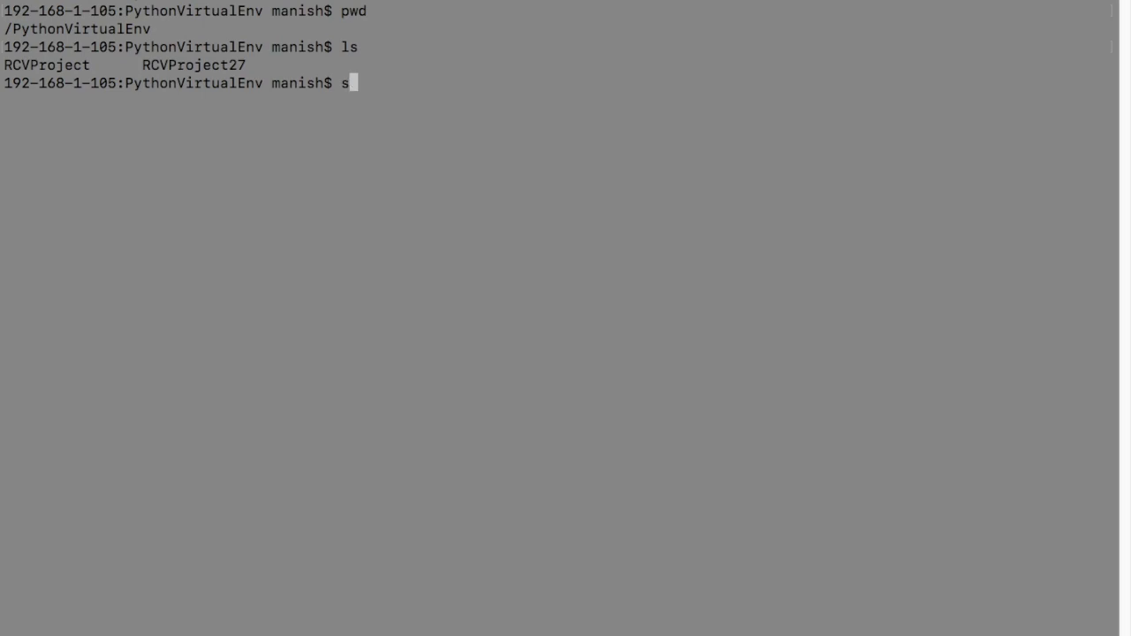
{"action": "type", "text": "ource"}
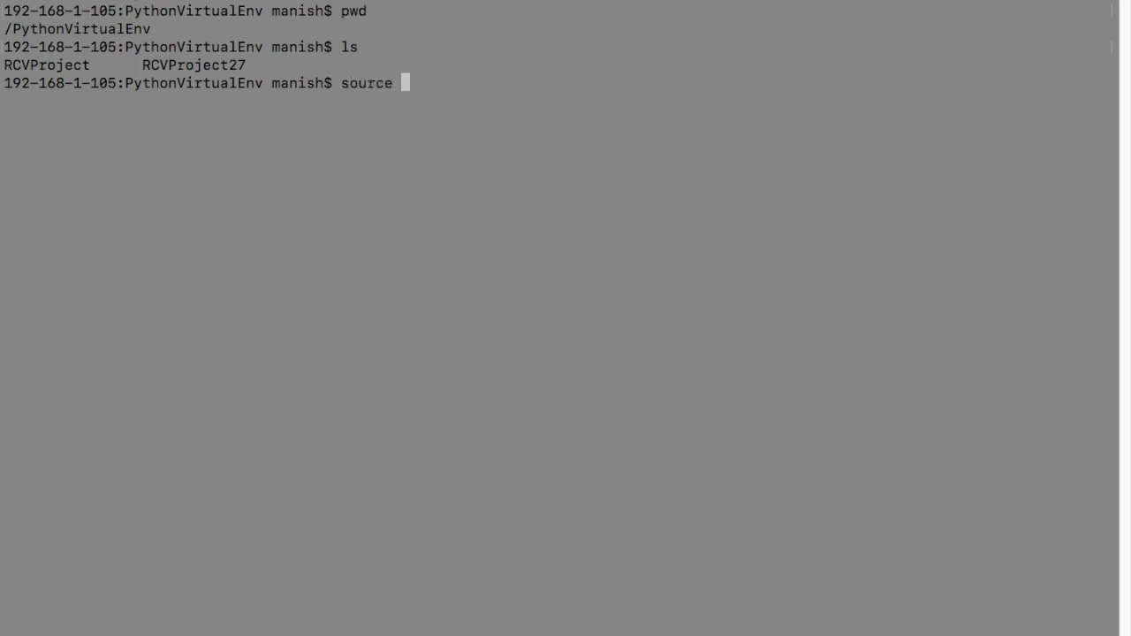
{"action": "type", "text": "RCVProject"}
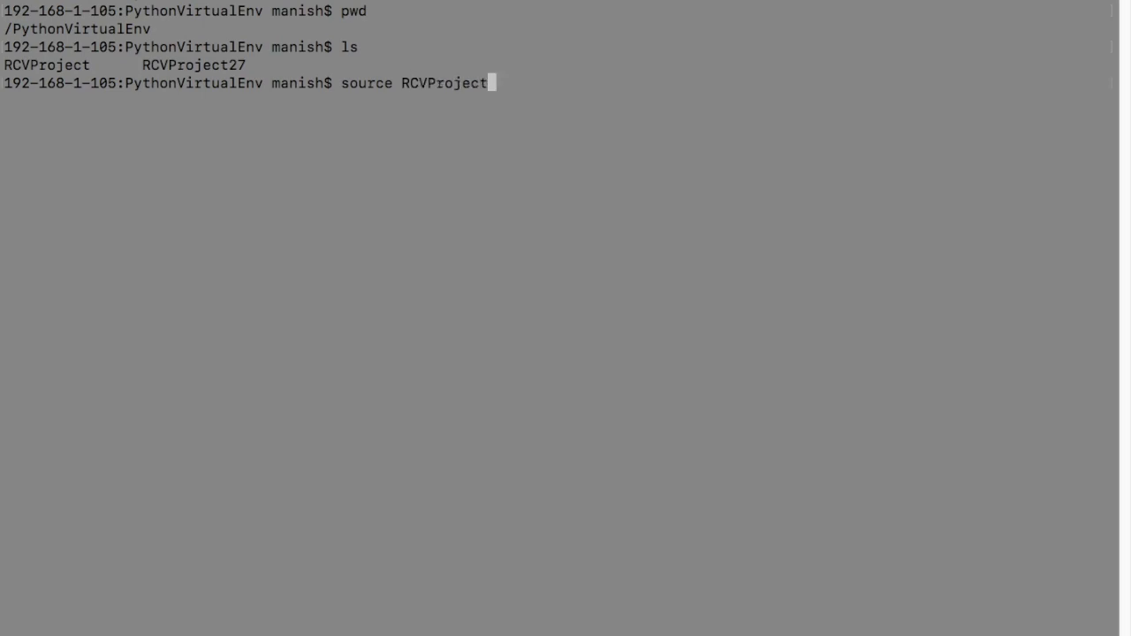
{"action": "type", "text": "/bin/activate"}
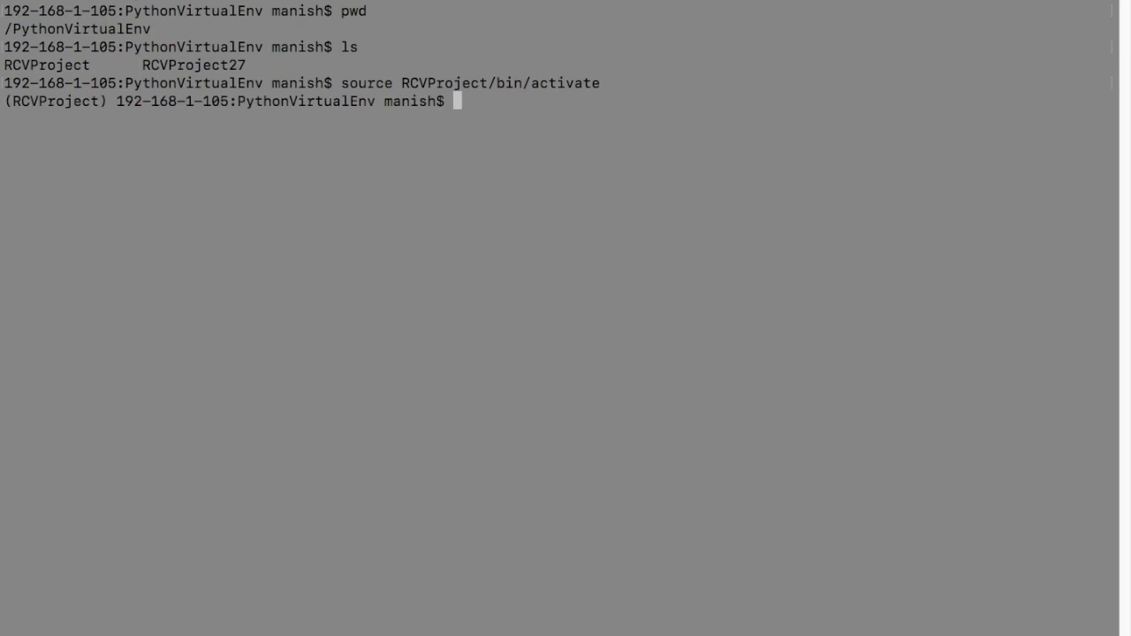
{"action": "mouse_move", "coordinate": [3, 227]}
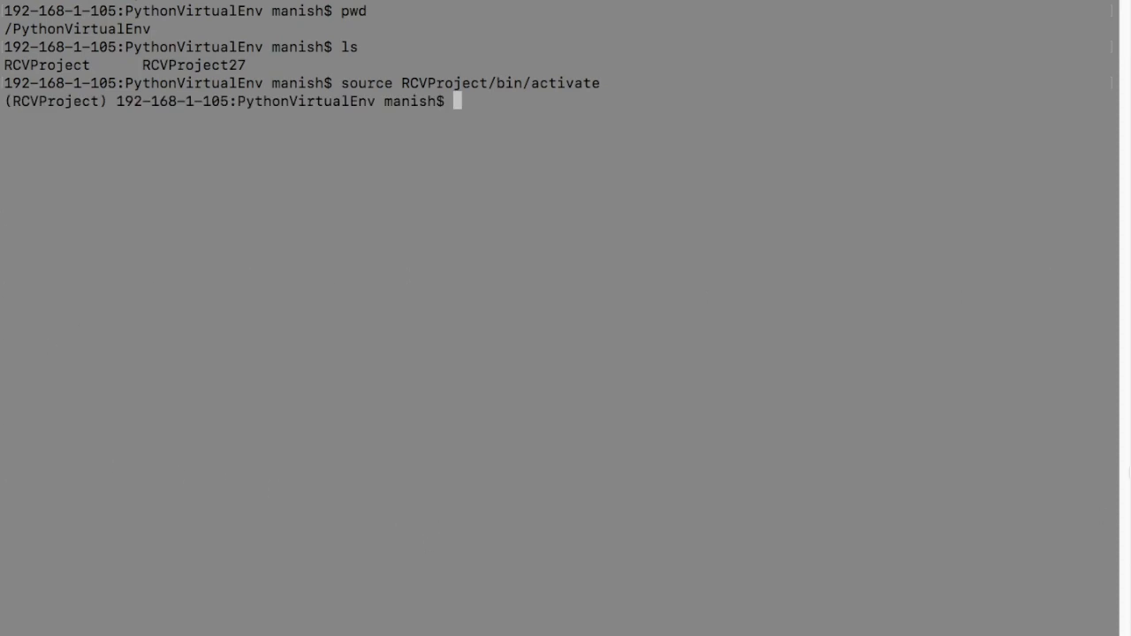
{"action": "mouse_move", "coordinate": [70, 304]}
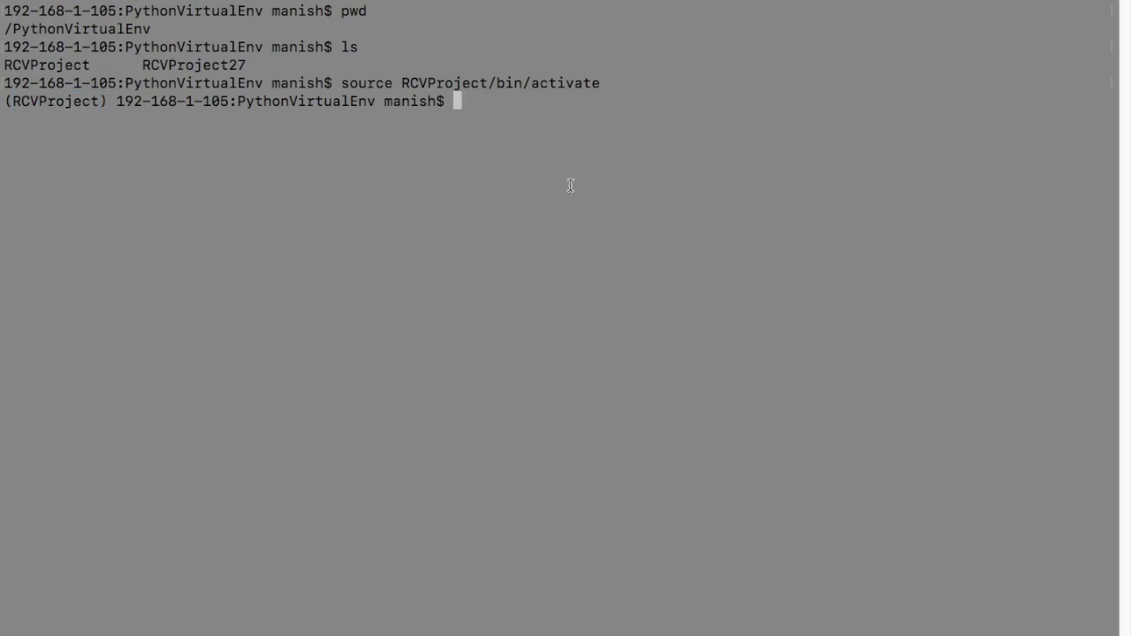
Check python --version (3.7.0) and pip list, confirming behave is not yet installed.
{"action": "type", "text": "python --version"}
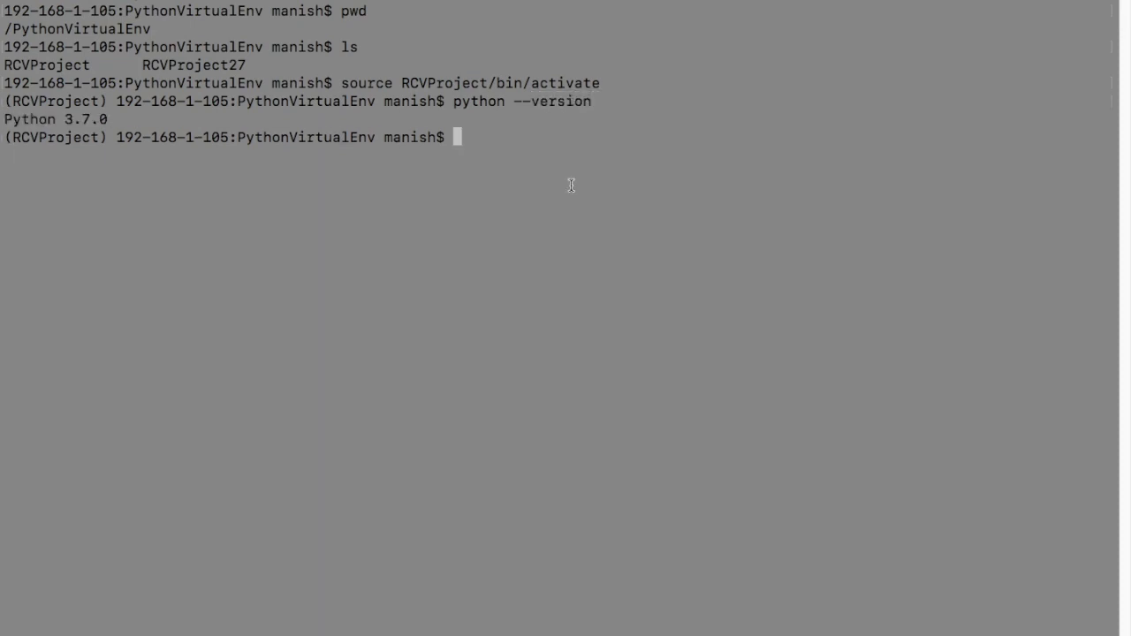
{"action": "mouse_move", "coordinate": [563, 182]}
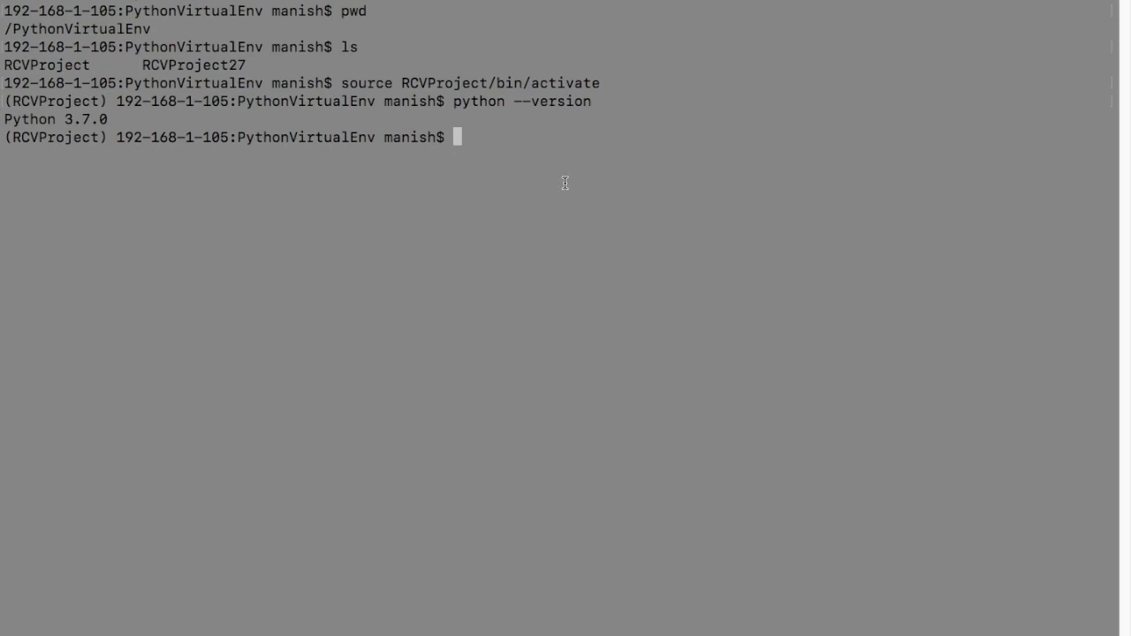
{"action": "type", "text": "pip list"}
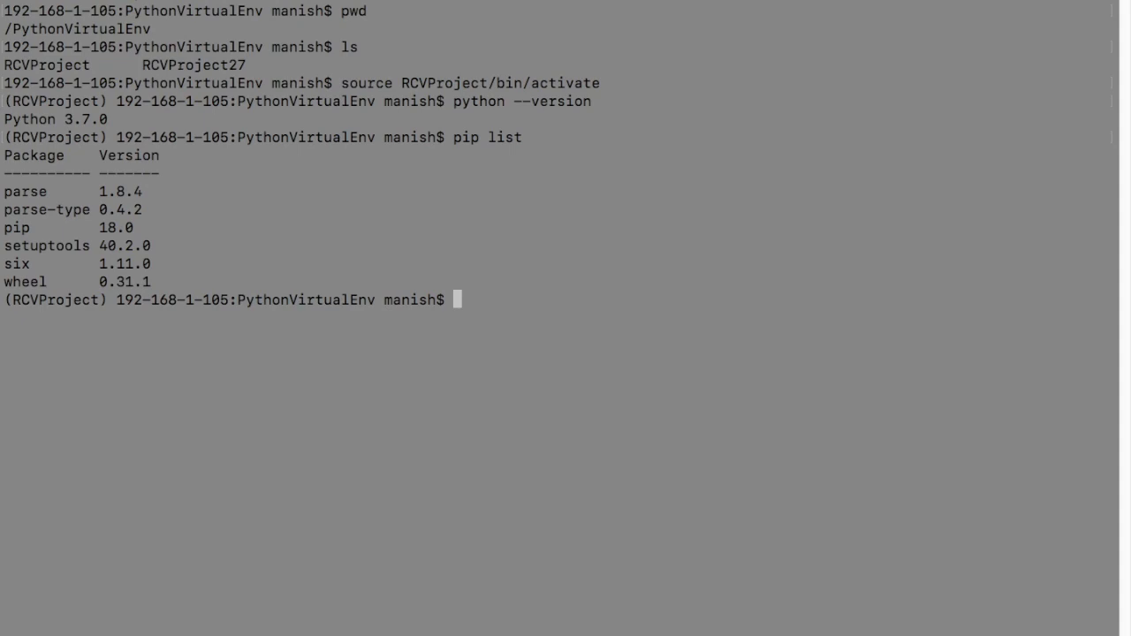
{"action": "mouse_move", "coordinate": [565, 182]}
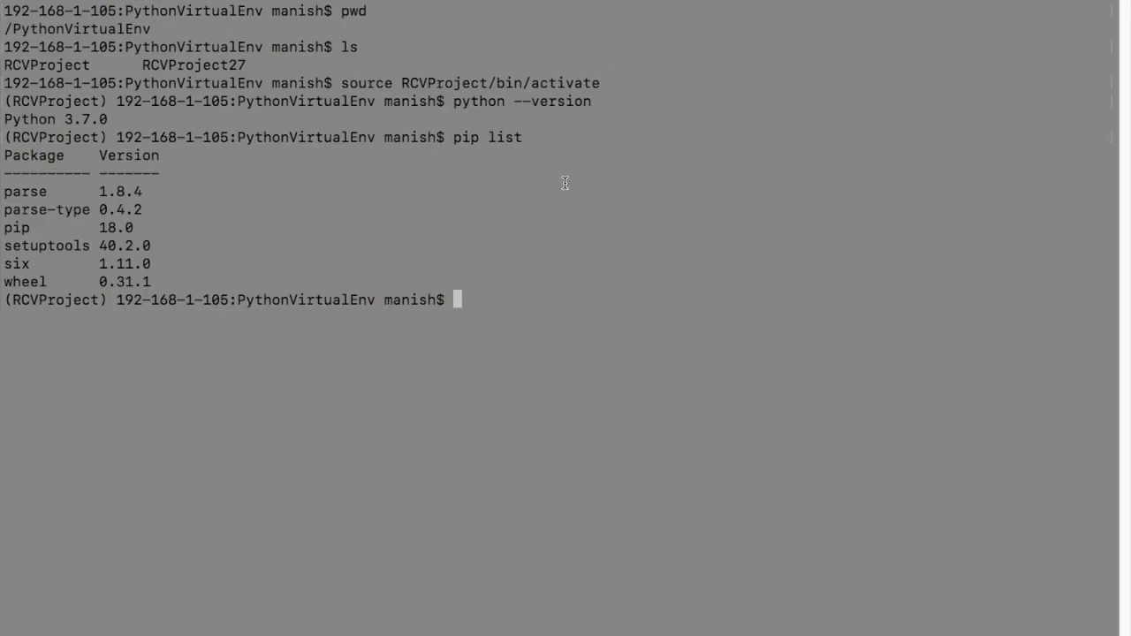
Run pip install behave, then retry it prefixed with sudo after the permission-denied error.
{"action": "type", "text": "pip install behave"}
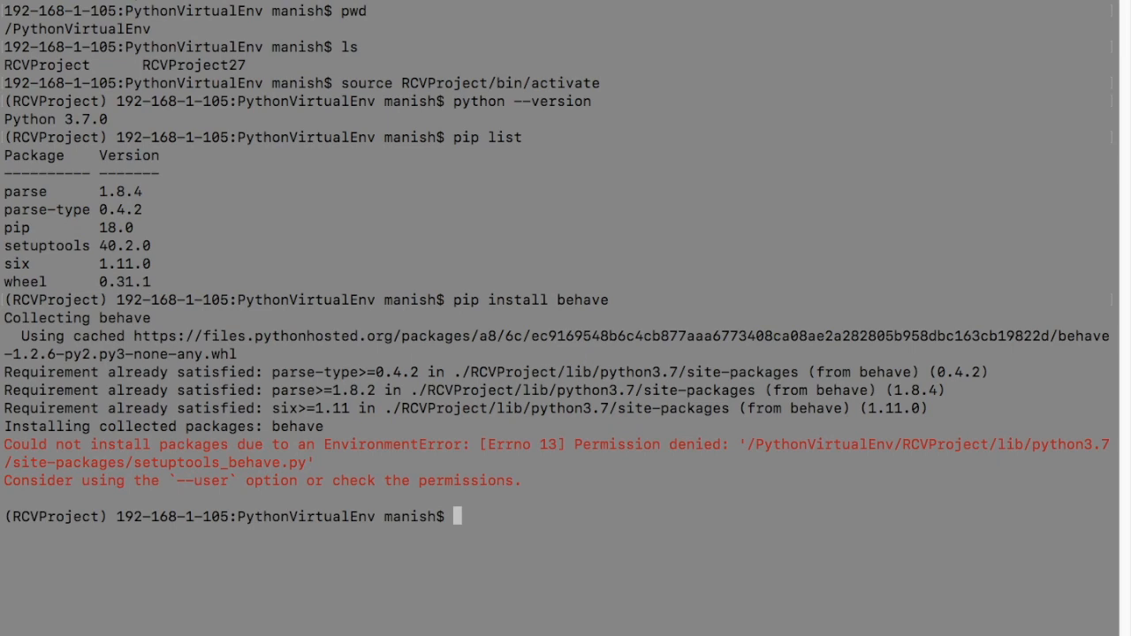
{"action": "type", "text": "pip install behave"}
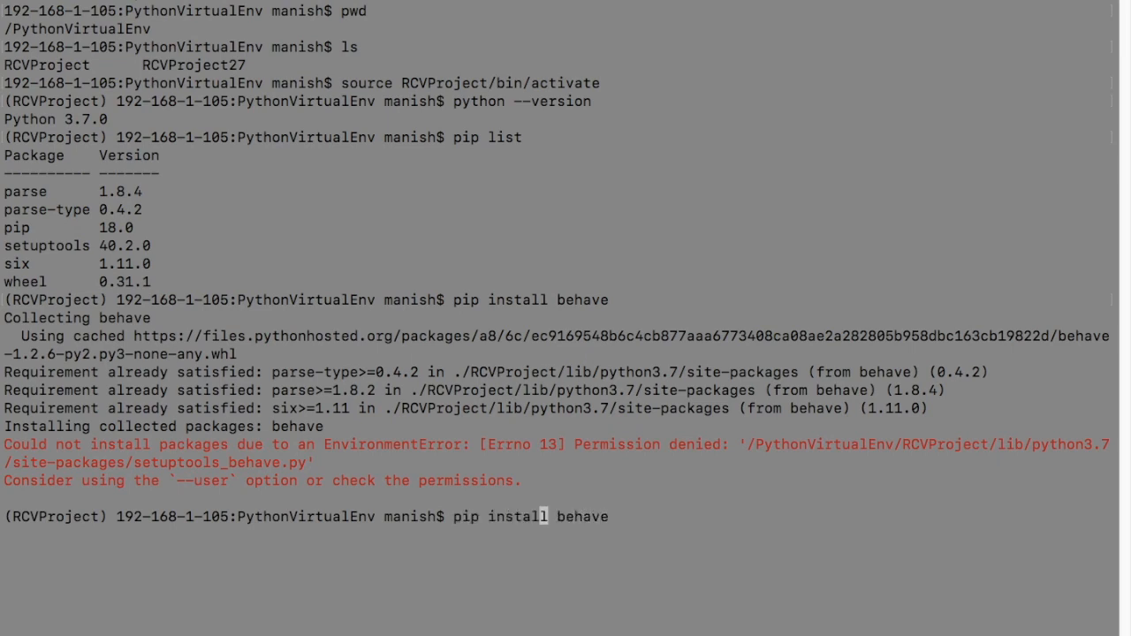
{"action": "type", "text": "sudo"}
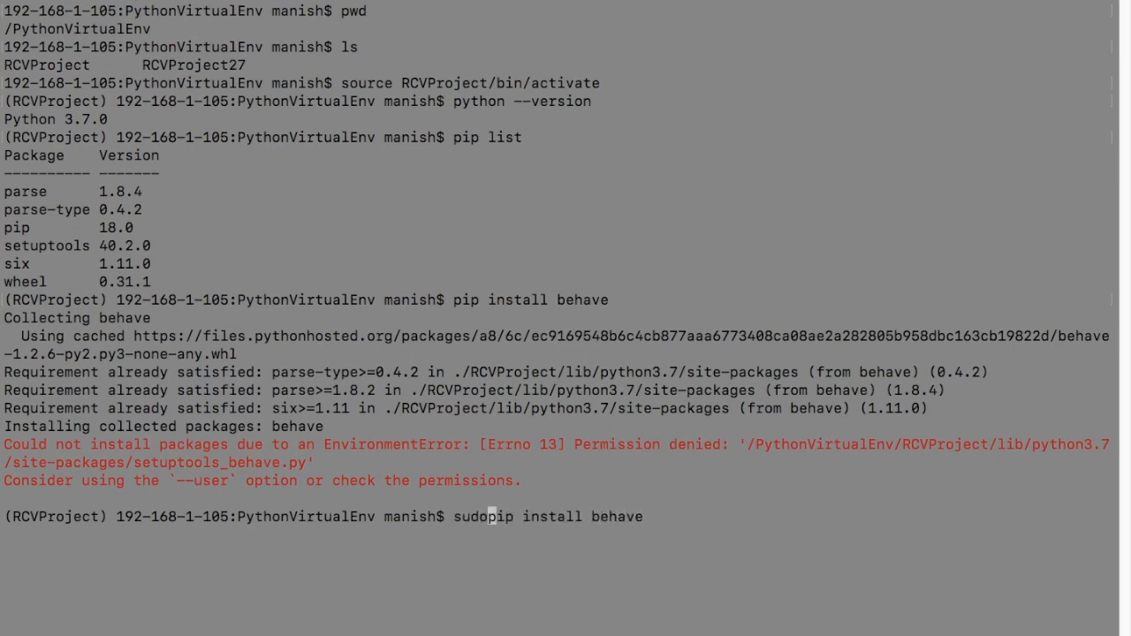
{"action": "type", "text": "\" \""}
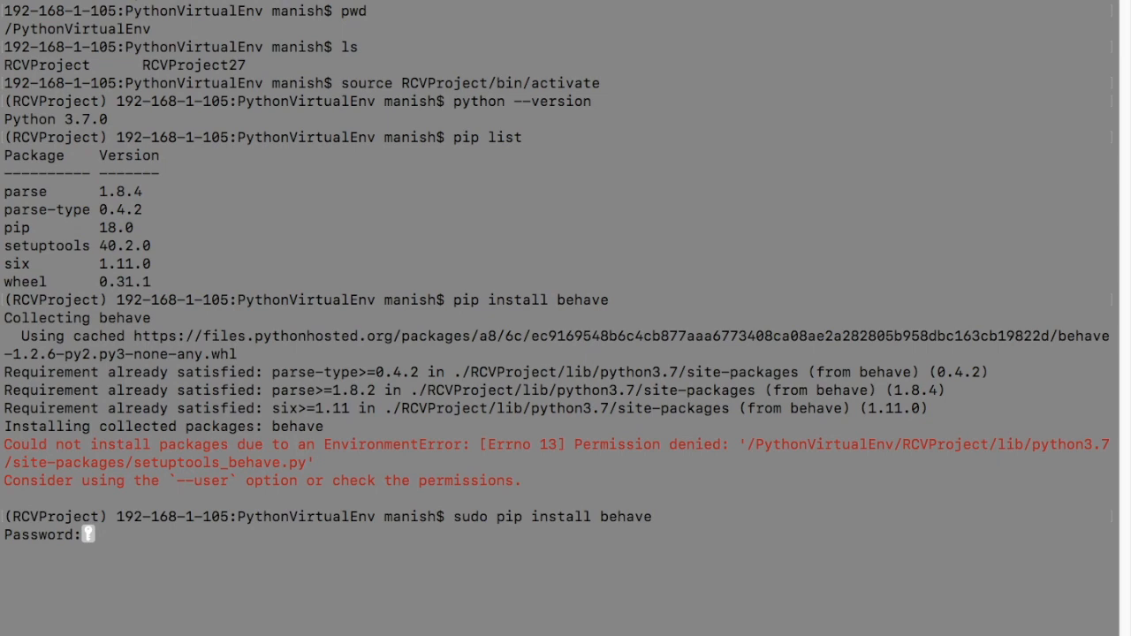
Submit the sudo password so behave 1.2.6 installs into RCVProject.
{"action": "key", "text": "Enter"}
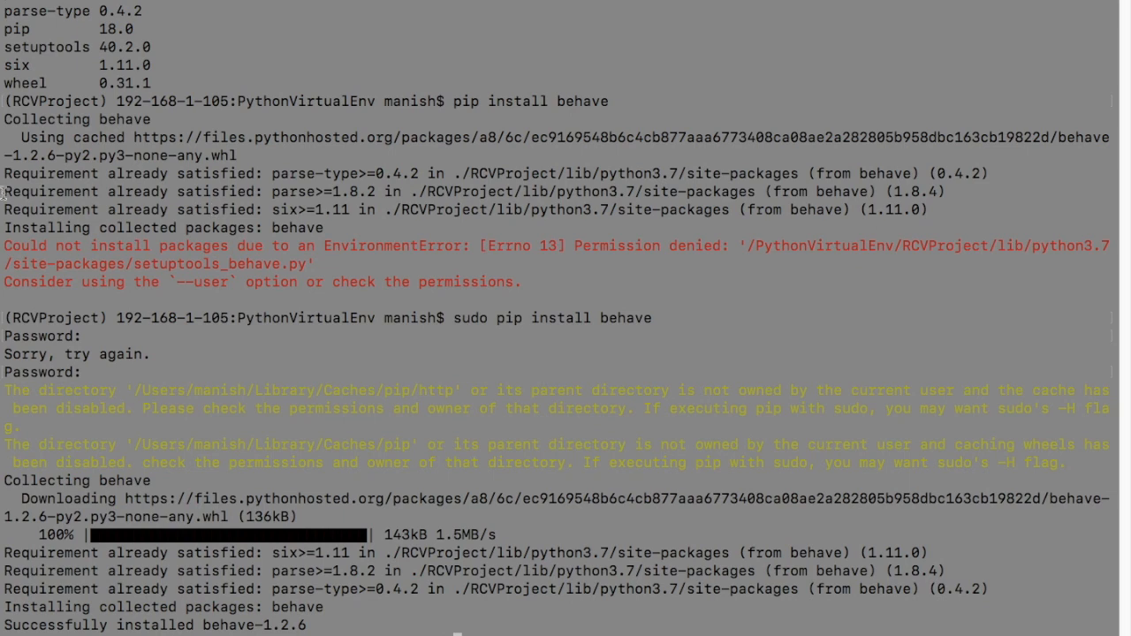
{"action": "mouse_move", "coordinate": [304, 597]}
{"action": "type", "text": "pip list"}
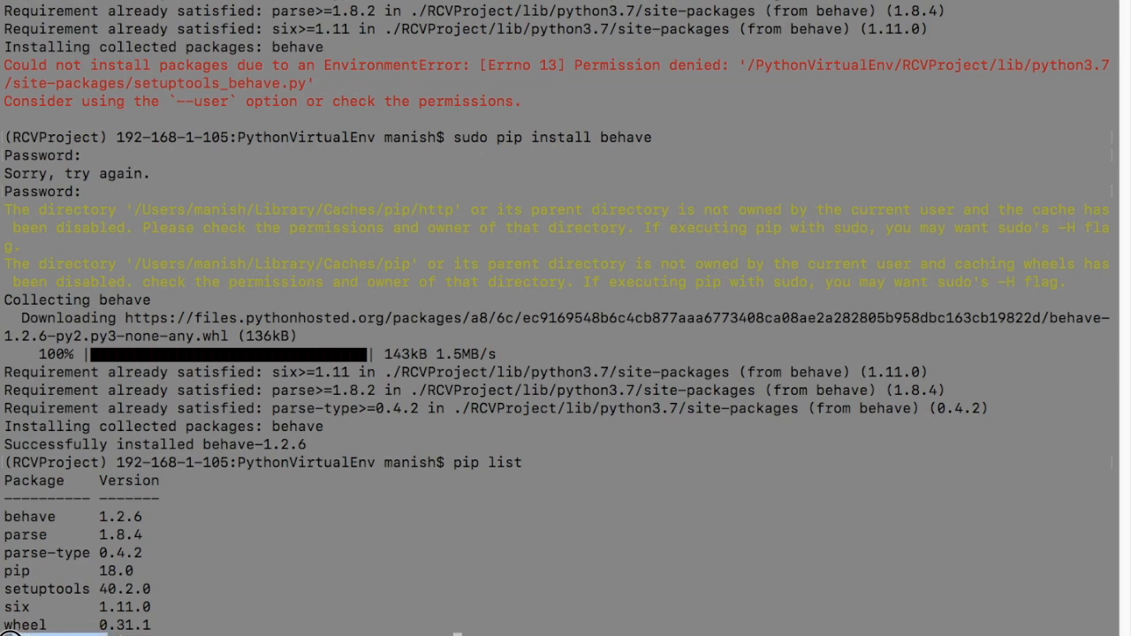
{"action": "mouse_move", "coordinate": [746, 237]}
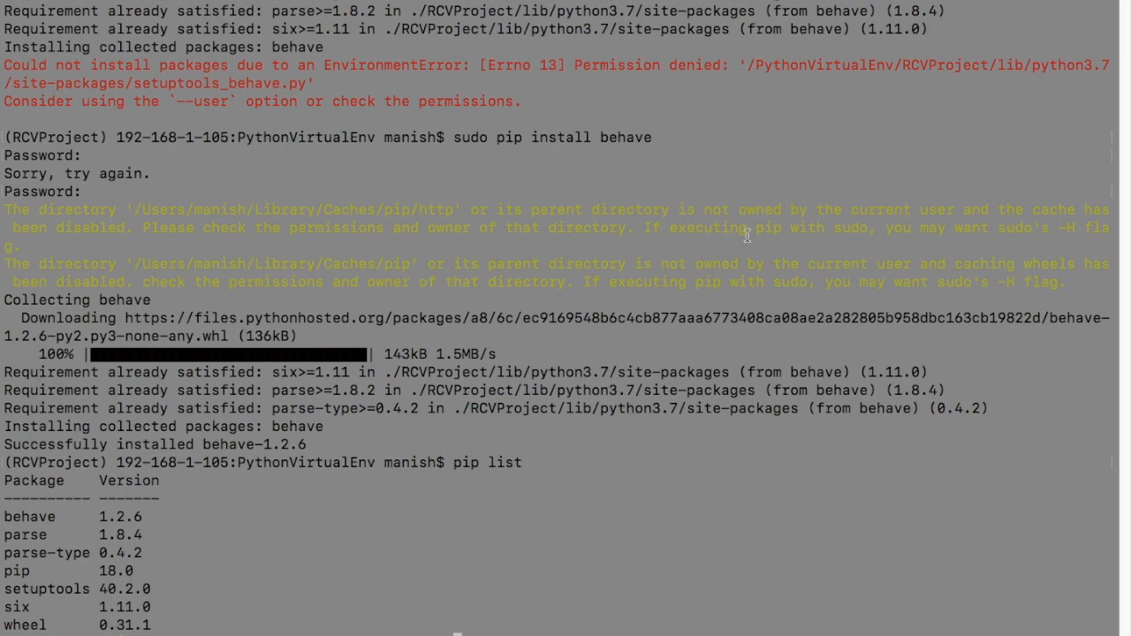
{"action": "mouse_move", "coordinate": [861, 176]}
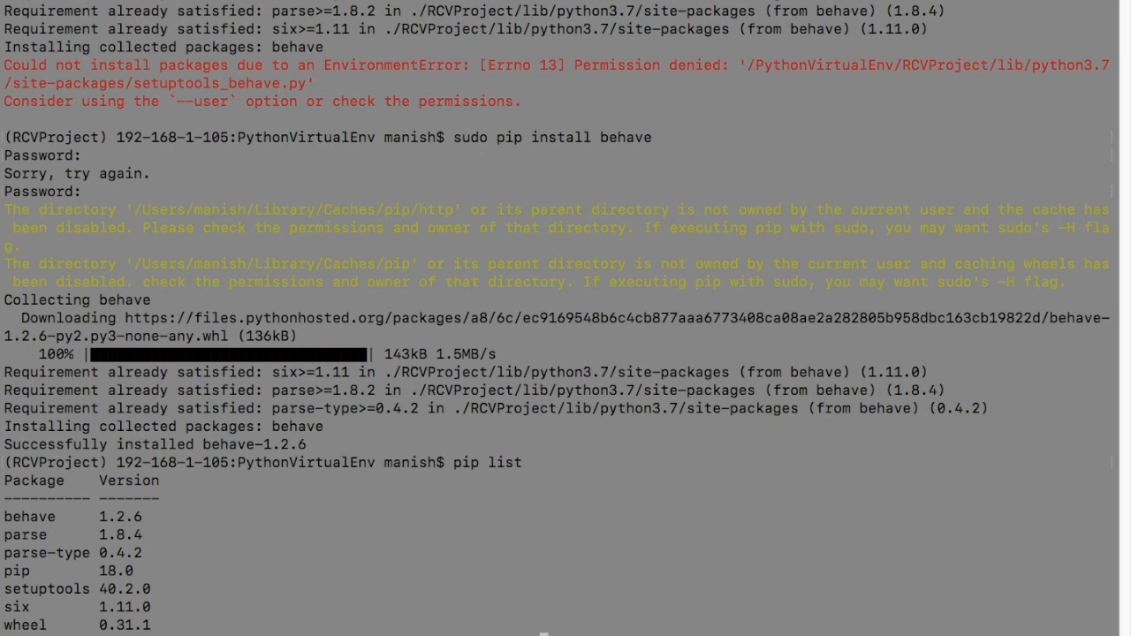
Deactivate RCVProject and activate RCVProject27, whose pip list lacks behave.
{"action": "type", "text": "deactivate"}
{"action": "type", "text": "l"}
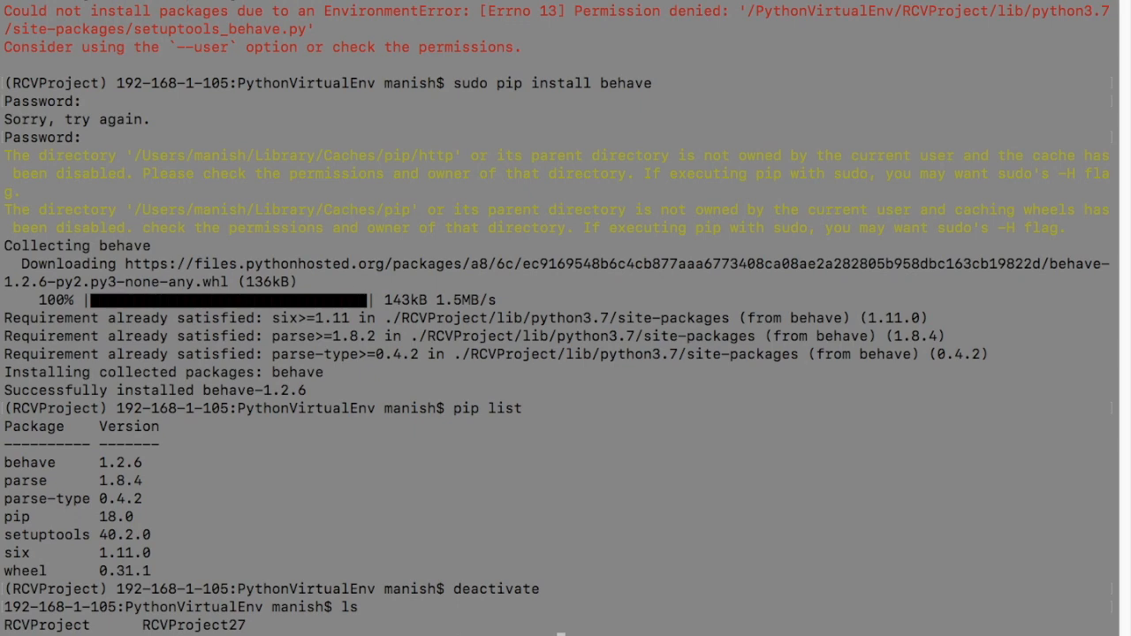
{"action": "type", "text": "source RCVProject27/bin/activate"}
{"action": "type", "text": "pip list"}
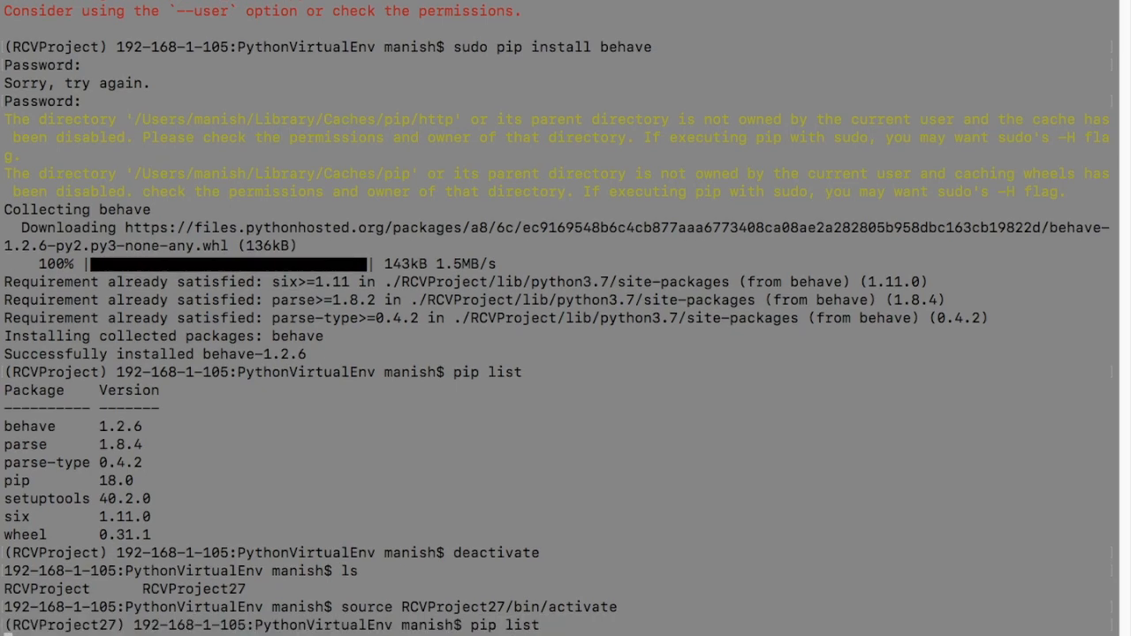
{"action": "scroll", "scroll_direction": "down", "scroll_amount": 3}
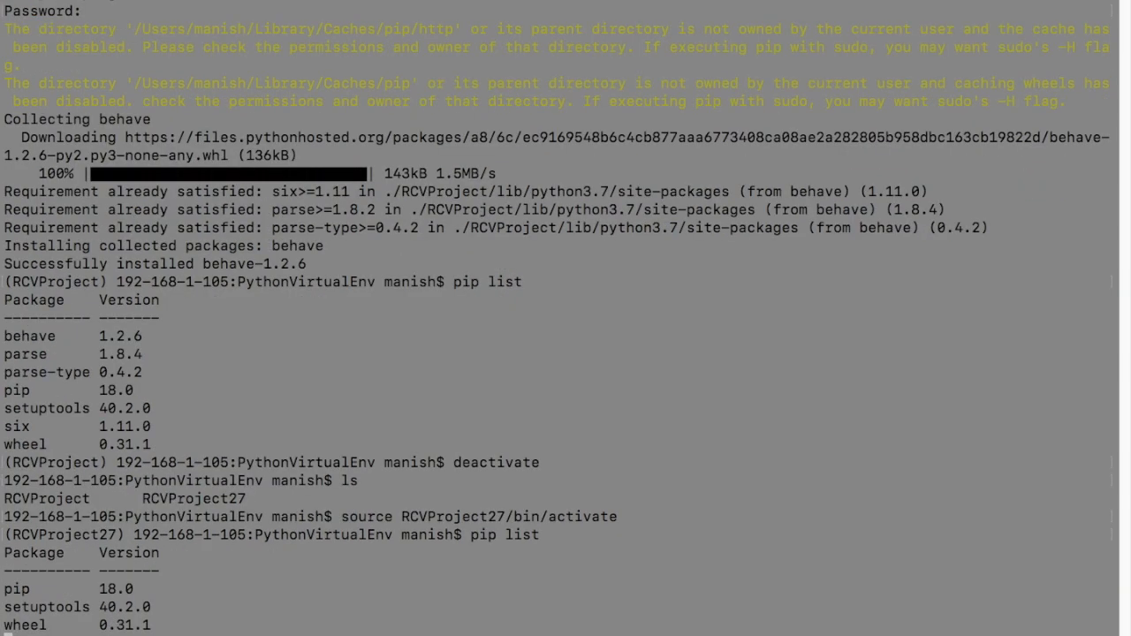
{"action": "mouse_move", "coordinate": [728, 226]}
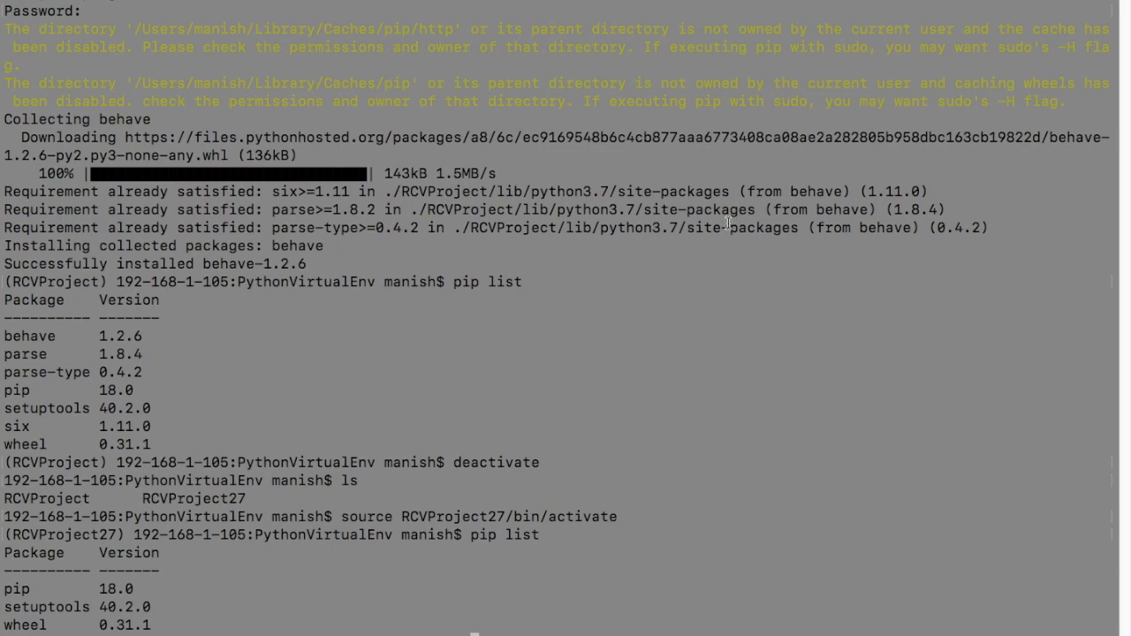
{"action": "mouse_move", "coordinate": [756, 228]}
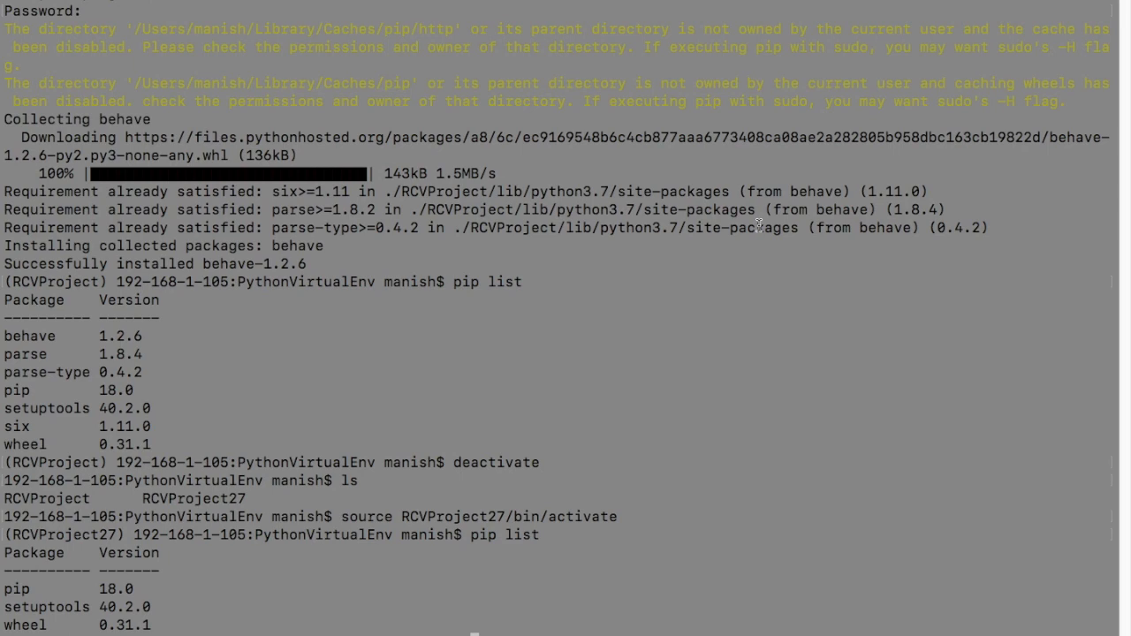
{"action": "mouse_move", "coordinate": [762, 231]}
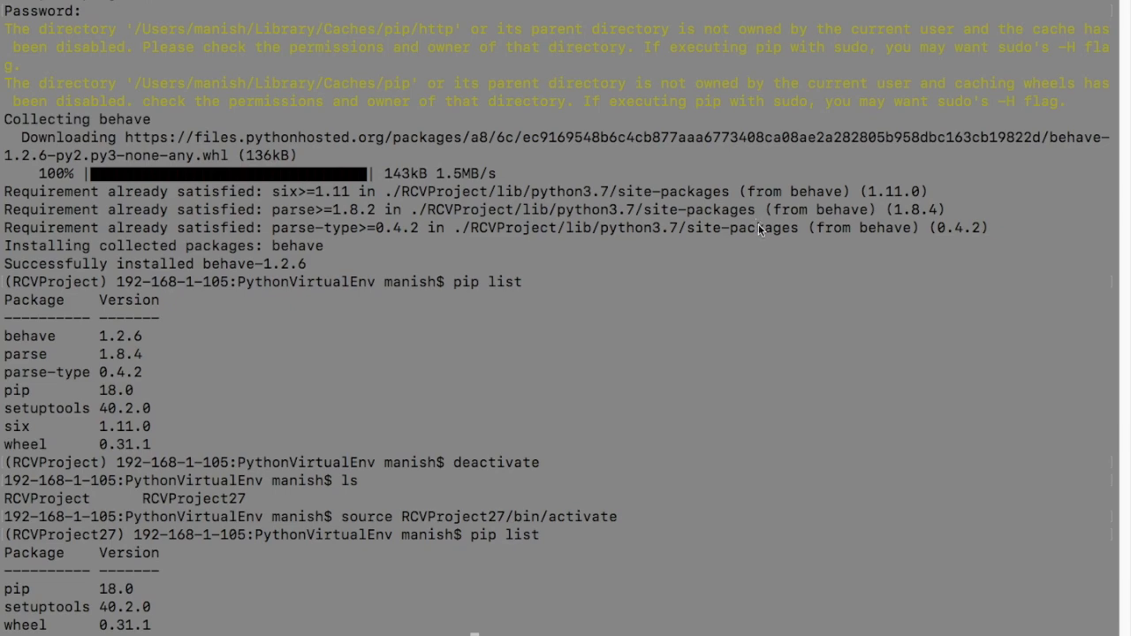